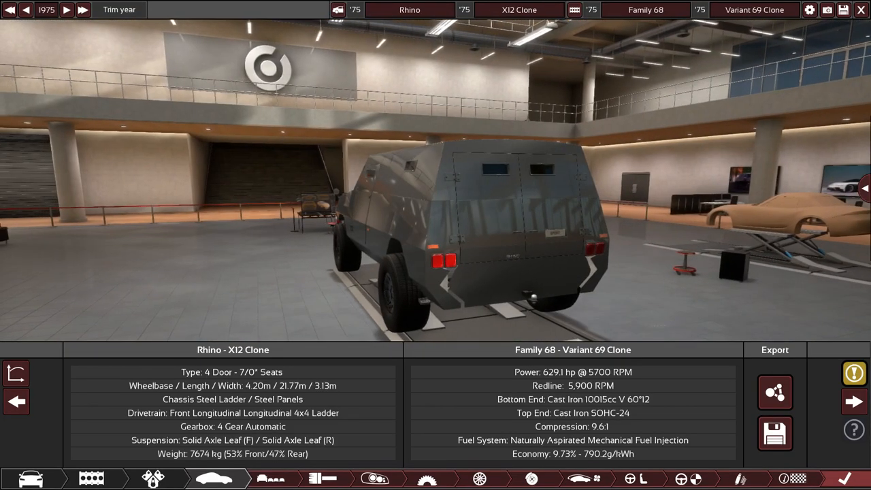
# Bring up the van's wheel and tyre settings from the bottom toolbar.
pyautogui.click(479, 479)
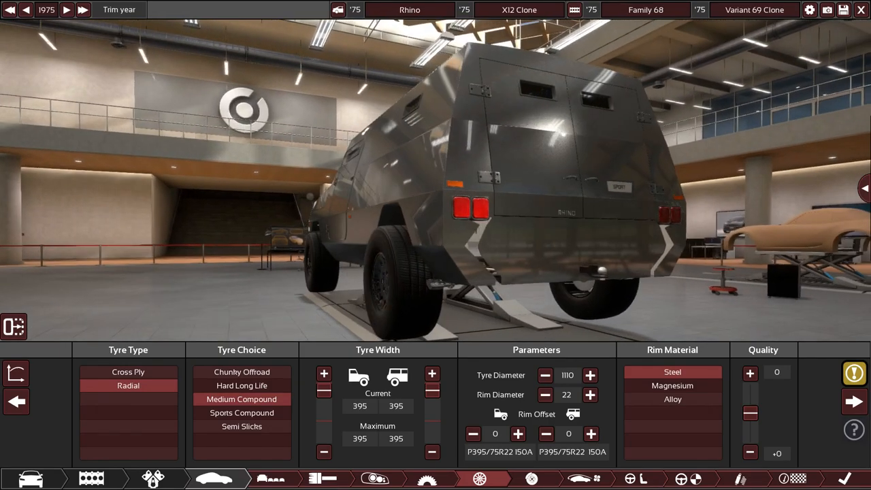
# Raise the front rim offset step by step until it reads 145.
pyautogui.click(517, 433)
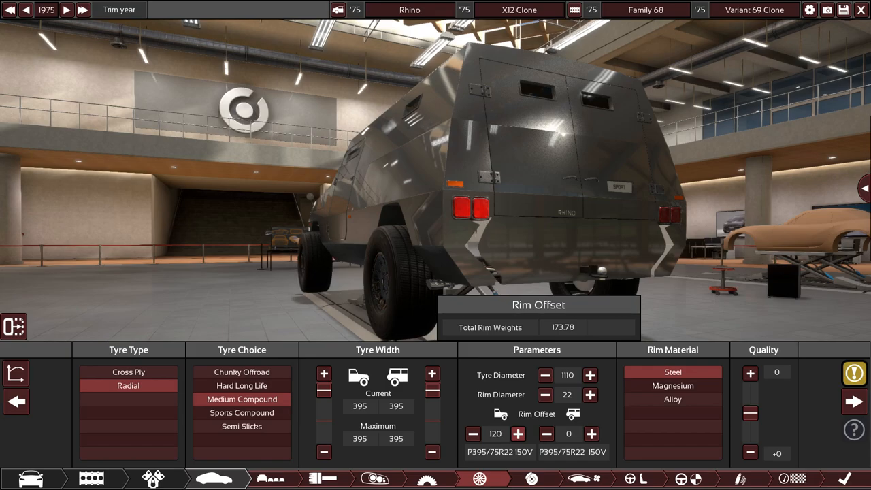
pyautogui.click(517, 433)
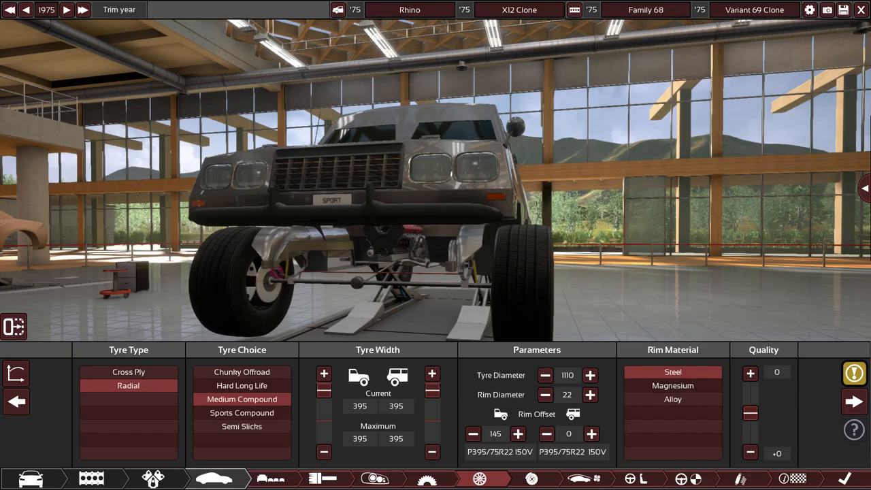
pyautogui.click(591, 433)
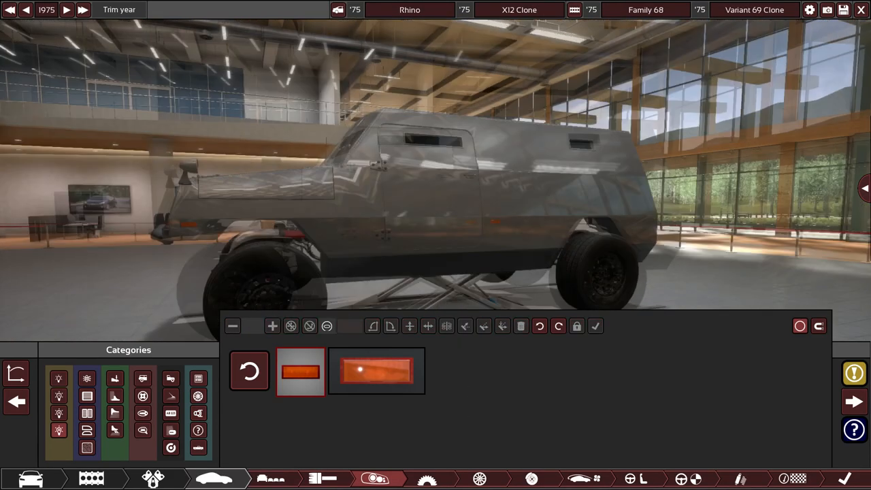
# Raise the rear rim offset to 145 to match the front axle.
pyautogui.click(479, 480)
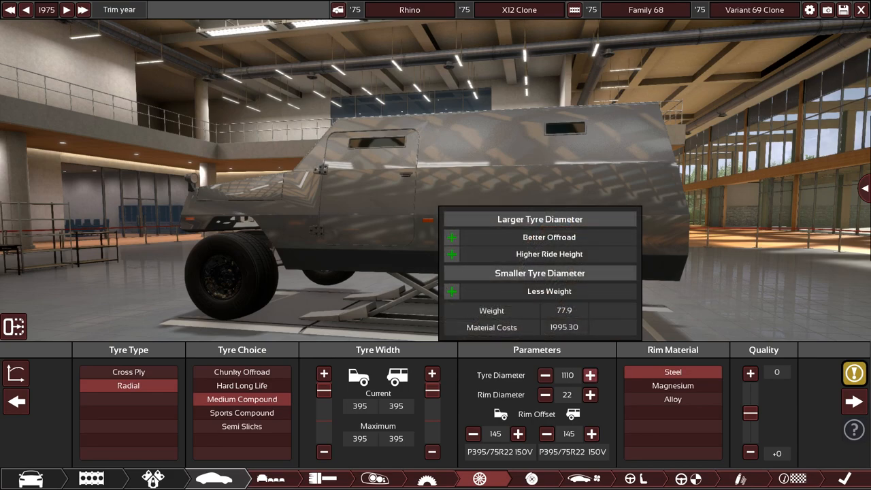
# Enlarge the tyres to 1750 diameter and widen them to 495.
pyautogui.click(591, 376)
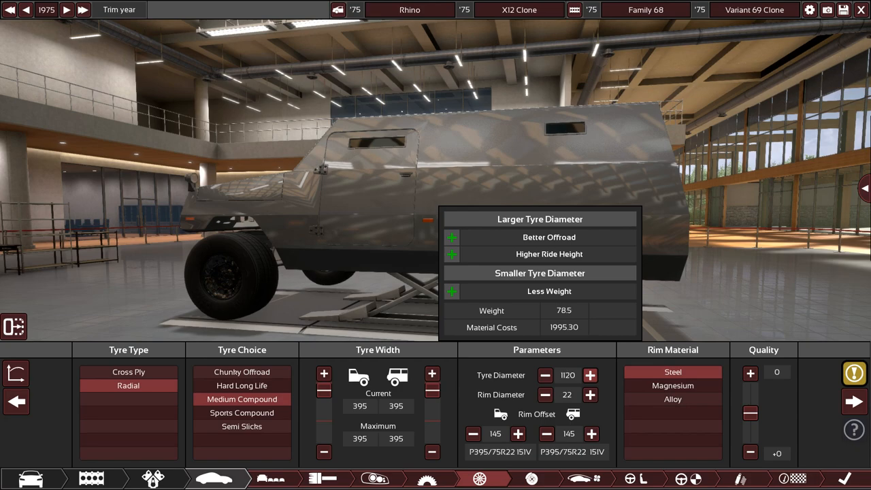
pyautogui.click(589, 376)
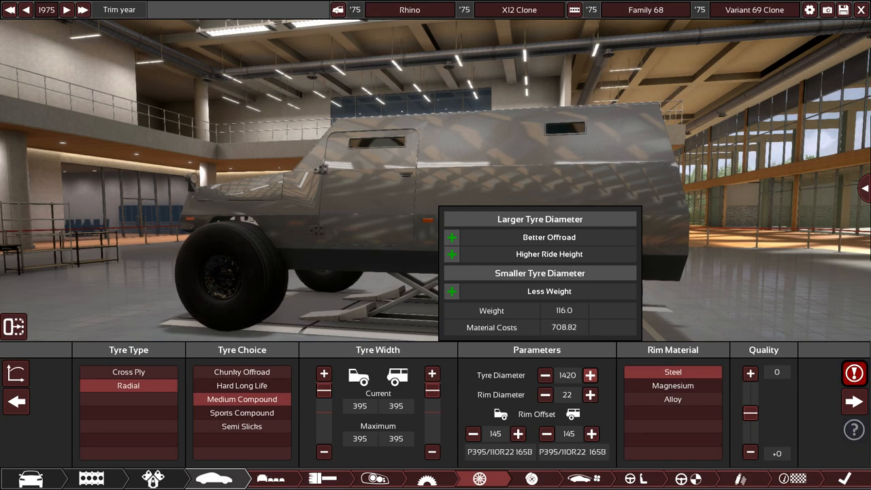
pyautogui.click(589, 375)
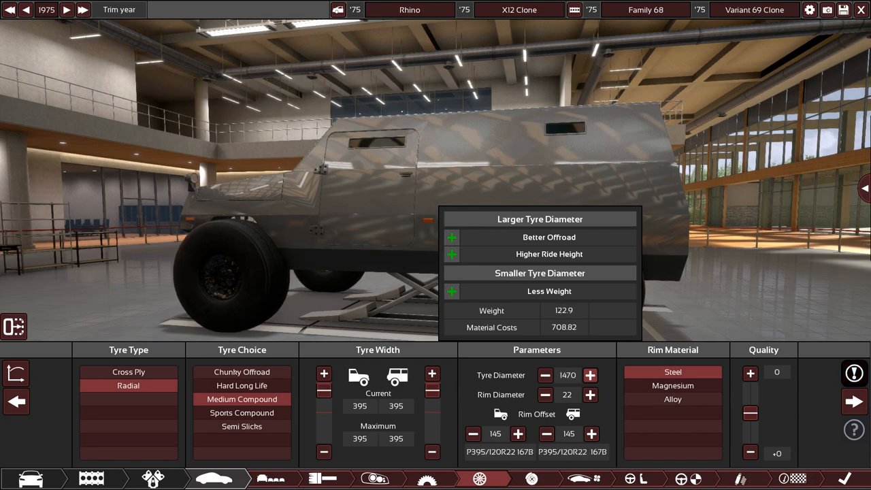
pyautogui.click(589, 376)
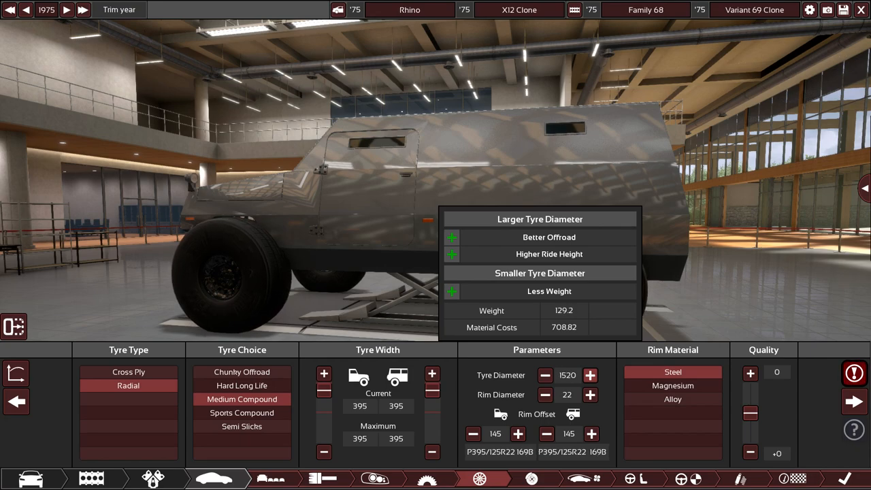
pyautogui.click(590, 376)
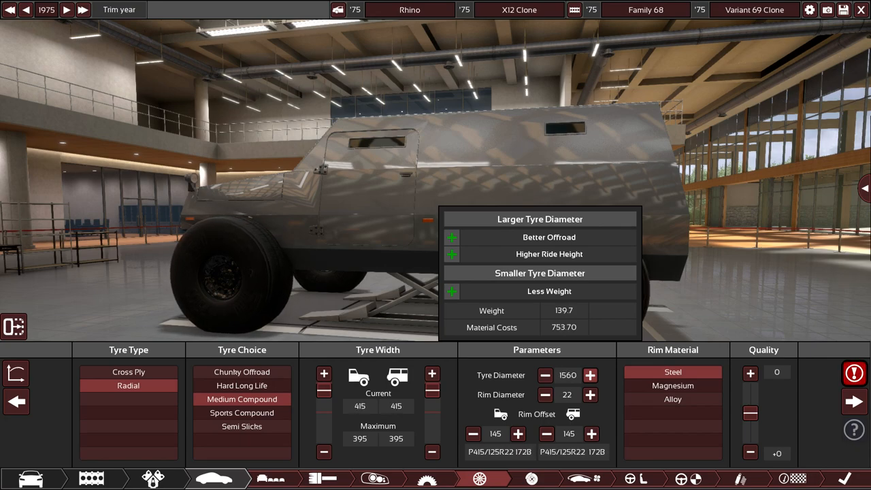
pyautogui.click(590, 376)
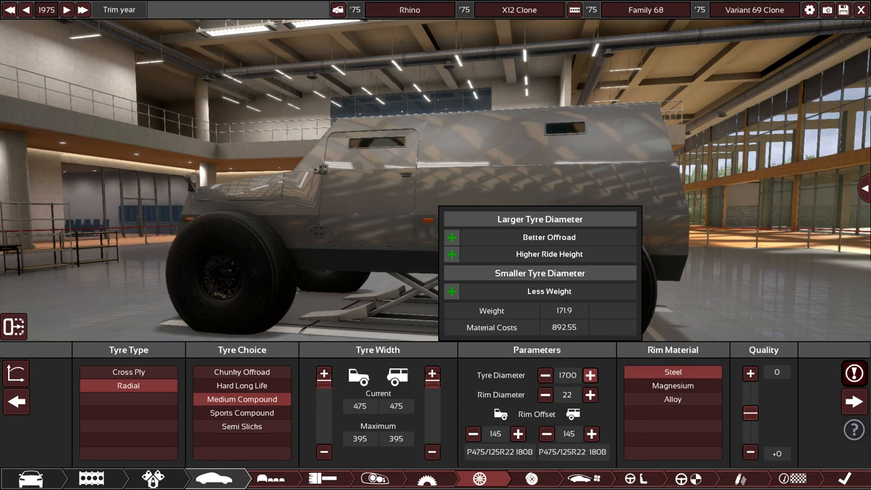
pyautogui.click(589, 376)
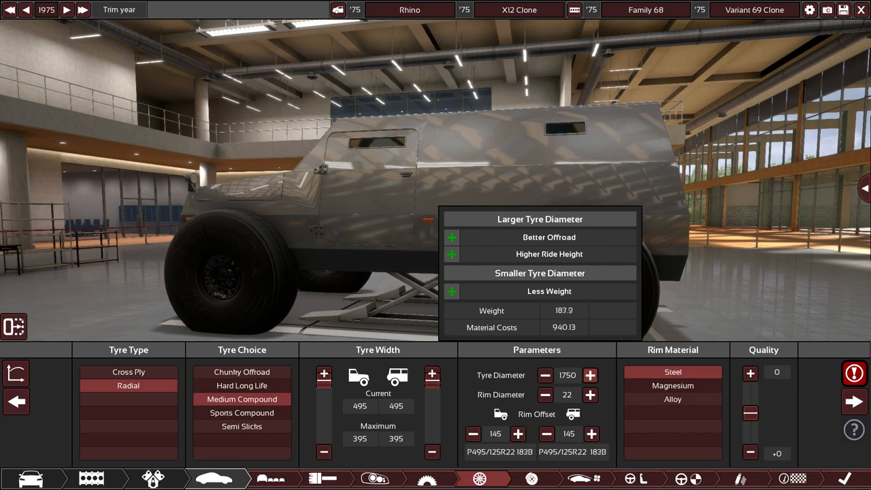
pyautogui.click(589, 376)
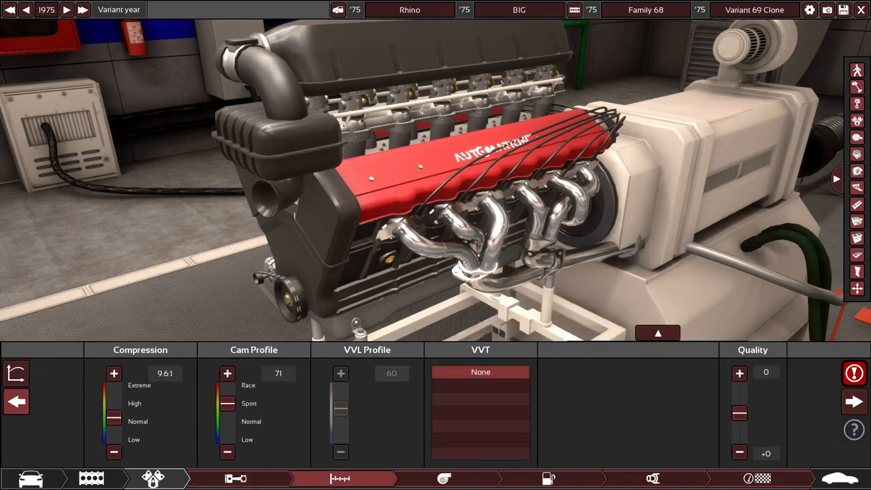
# Fit a forged steel crank, heavy-duty forged conrods and forged pistons at higher quality.
pyautogui.click(237, 479)
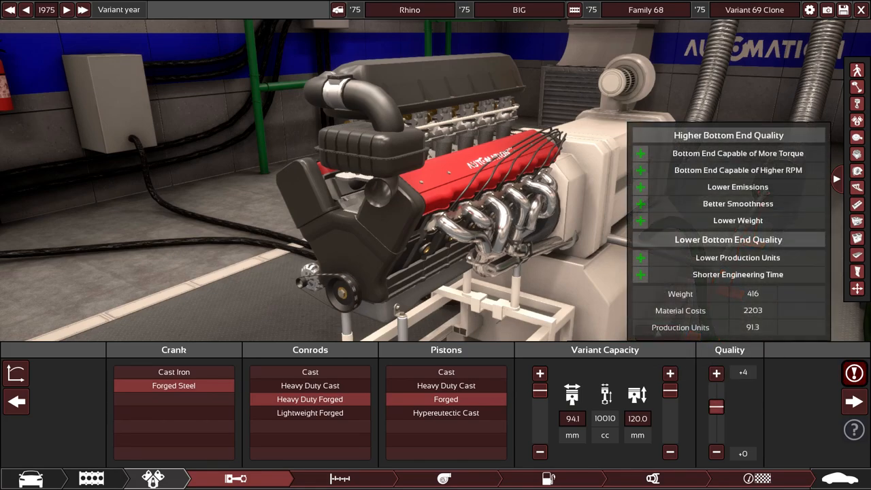
pyautogui.click(340, 479)
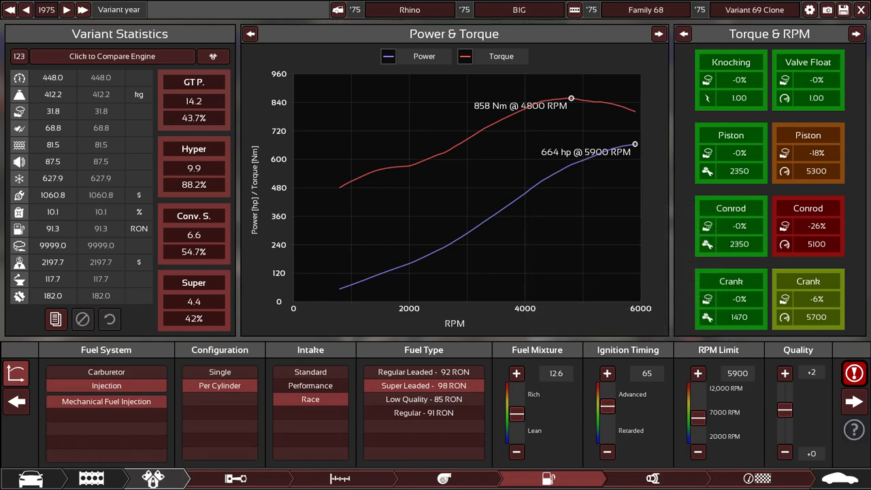
# Adjust the rev limit and fit race tubular headers in the exhaust settings.
pyautogui.click(697, 373)
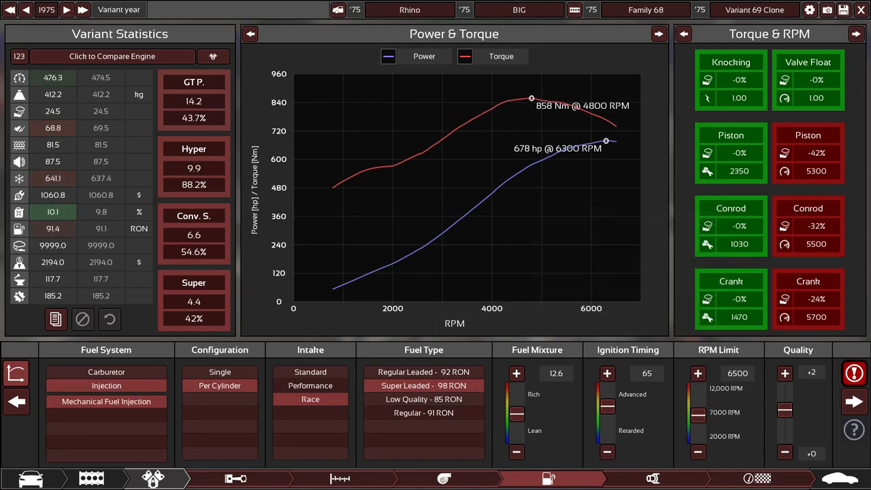
pyautogui.click(607, 373)
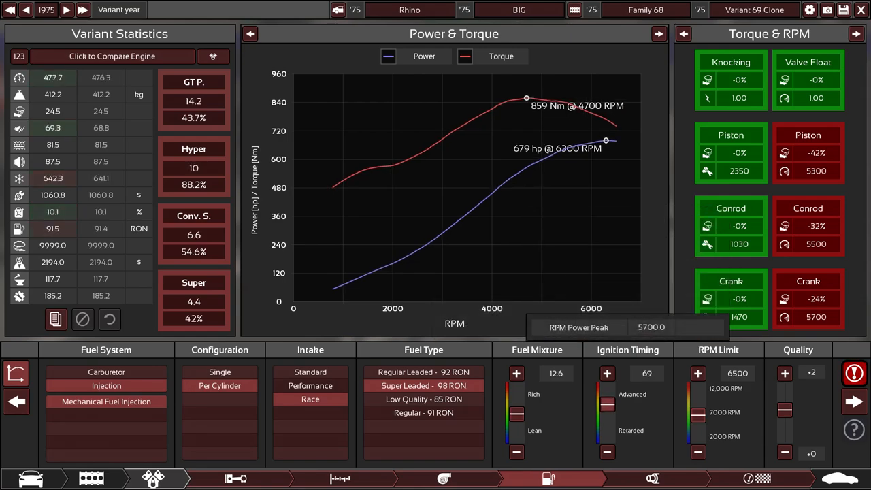
pyautogui.click(607, 373)
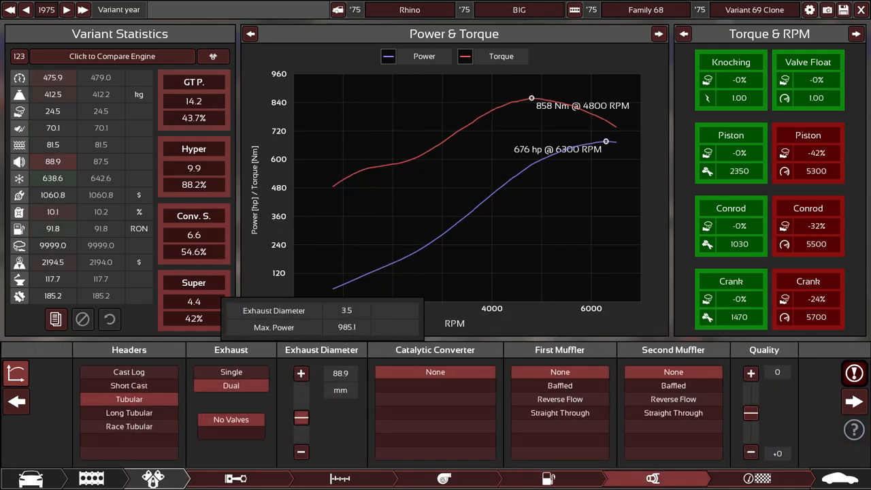
pyautogui.moveTo(128, 427)
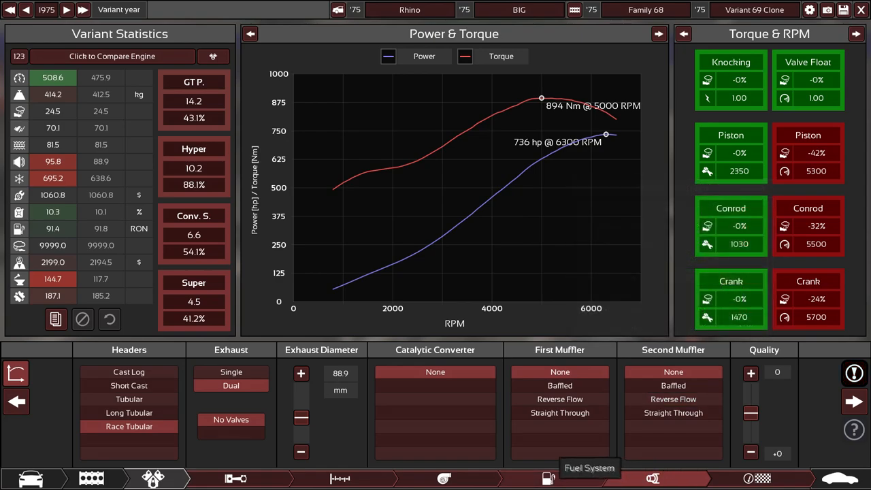
pyautogui.click(548, 479)
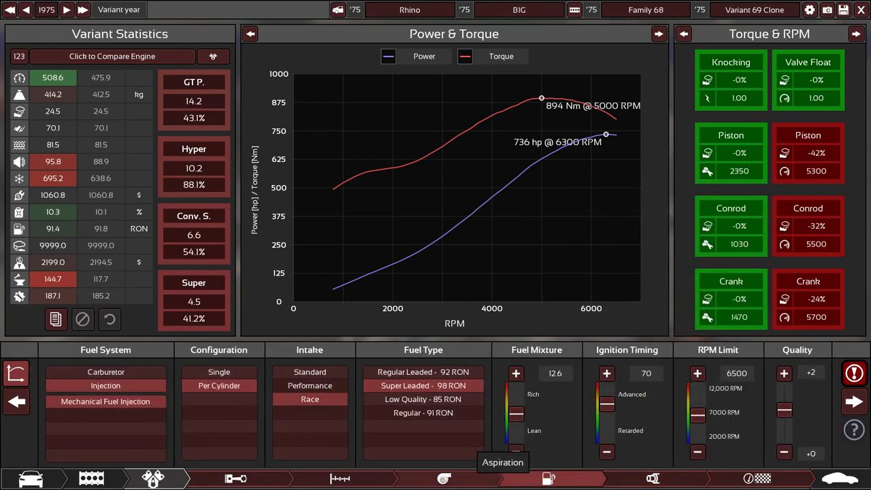
pyautogui.moveTo(397, 479)
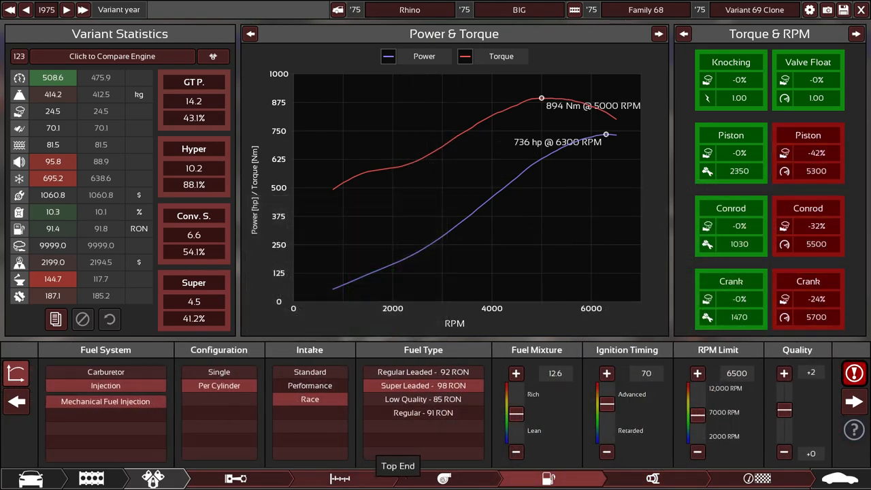
# Lower the cam profile to 59 and settle the rev limit at 6300 rpm.
pyautogui.click(340, 479)
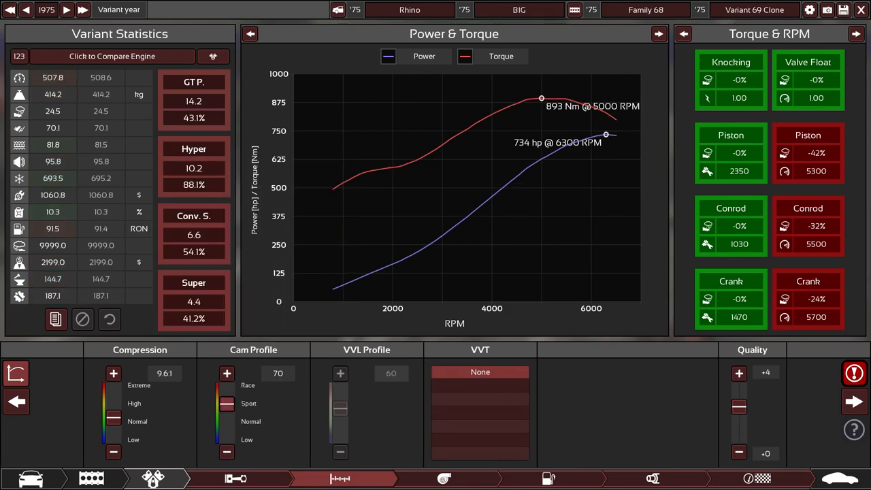
pyautogui.click(226, 452)
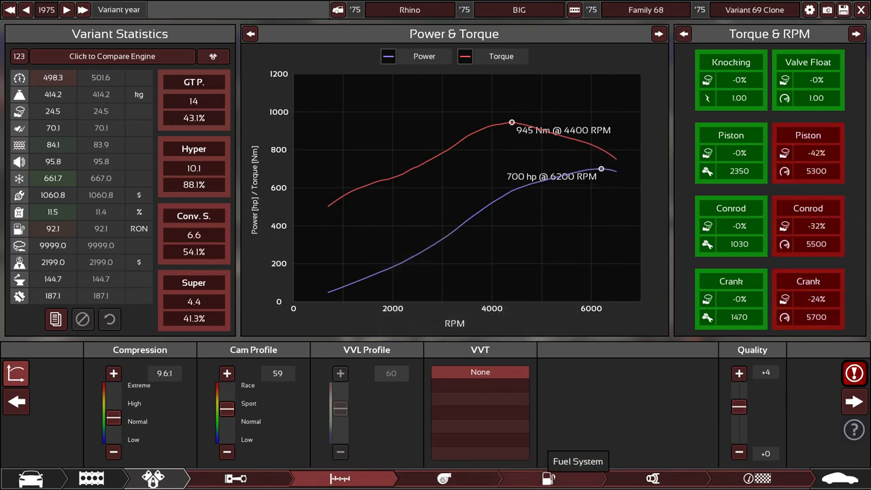
pyautogui.click(547, 479)
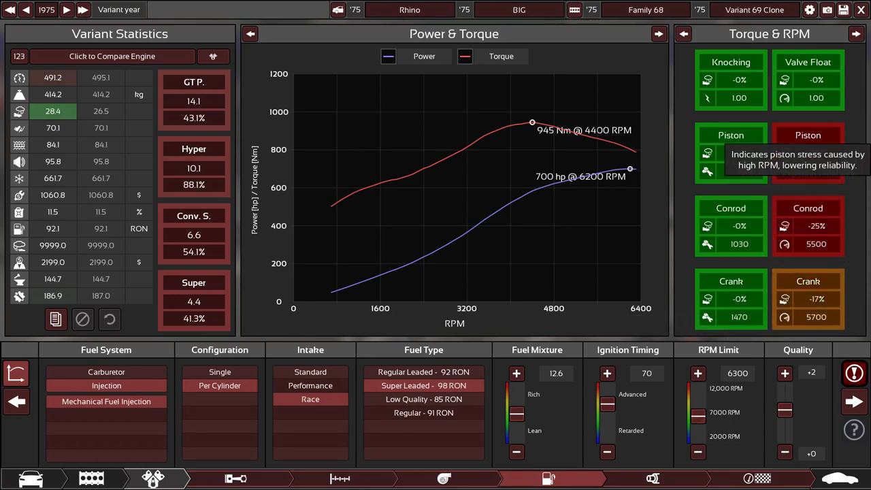
pyautogui.moveTo(809, 153)
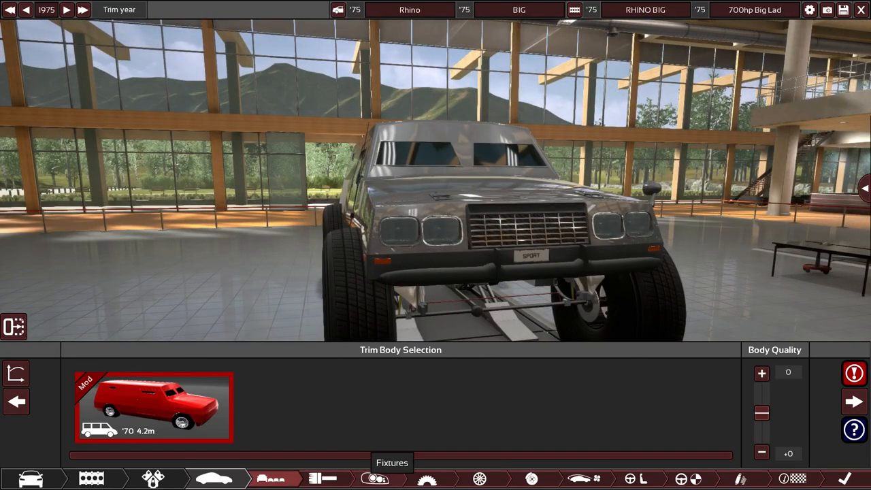
# Leave the engine and move to the Rhino van's body paint settings.
pyautogui.click(376, 480)
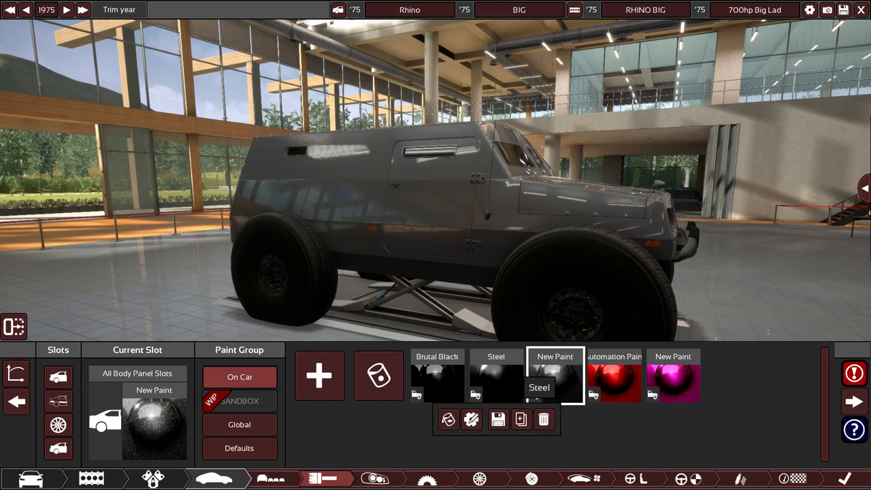
# Apply the dark Steel paint swatch to the armored van's body.
pyautogui.click(495, 382)
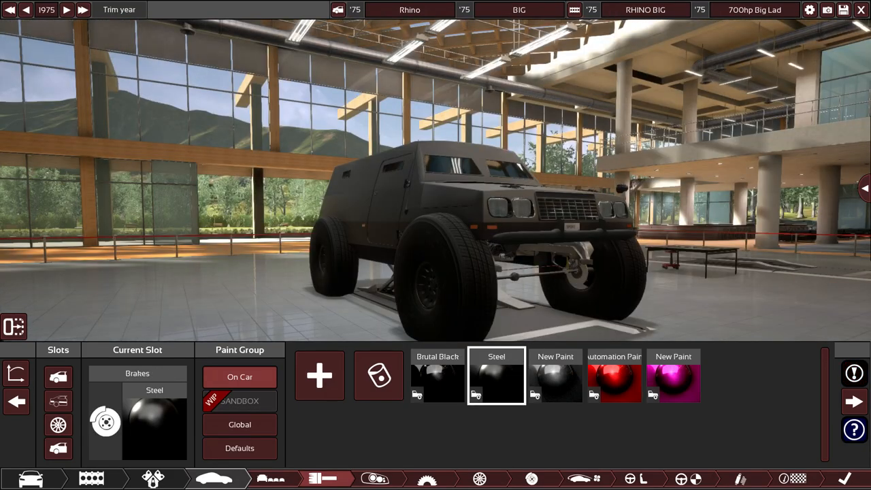
pyautogui.moveTo(437, 378)
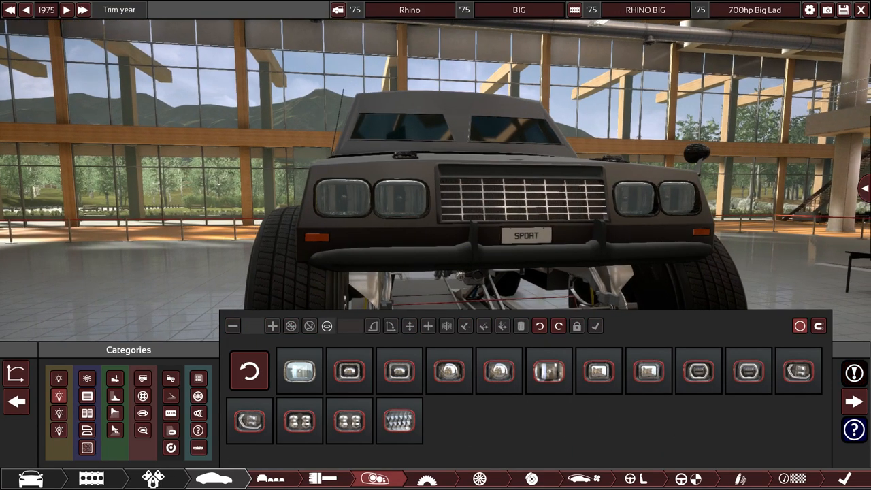
pyautogui.click(400, 371)
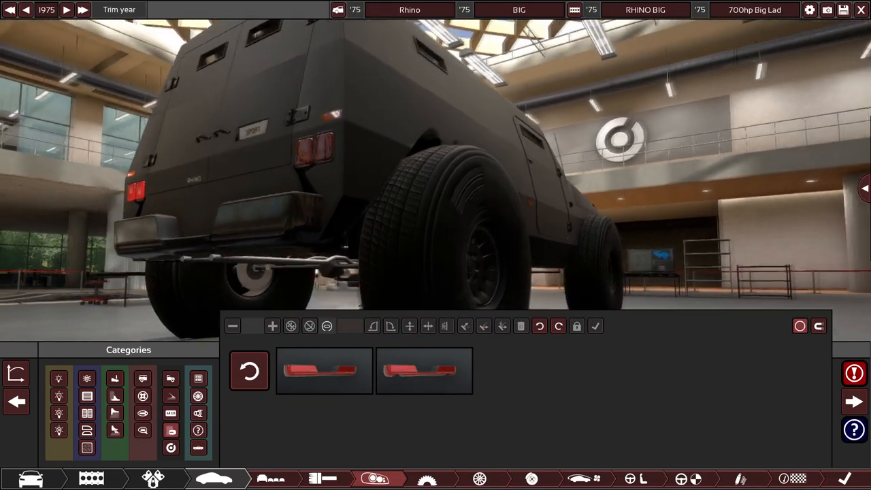
# Place two red taillight fixtures on the van's rear panel.
pyautogui.click(424, 370)
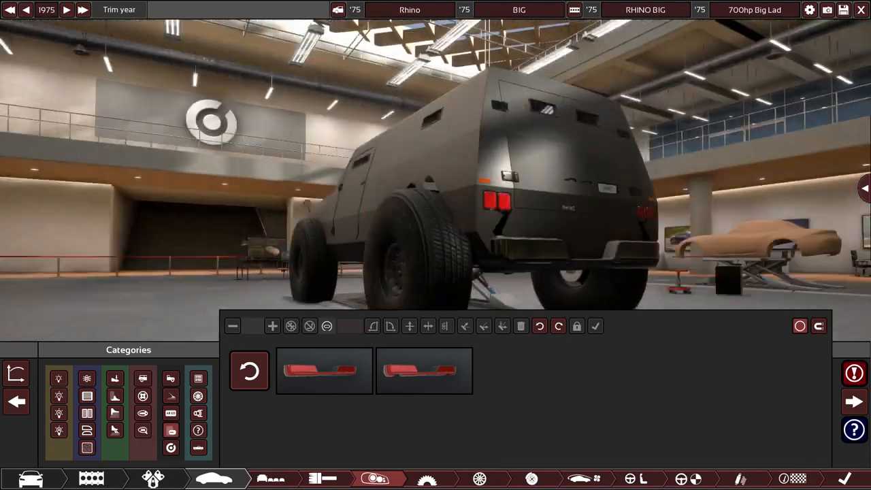
pyautogui.click(425, 371)
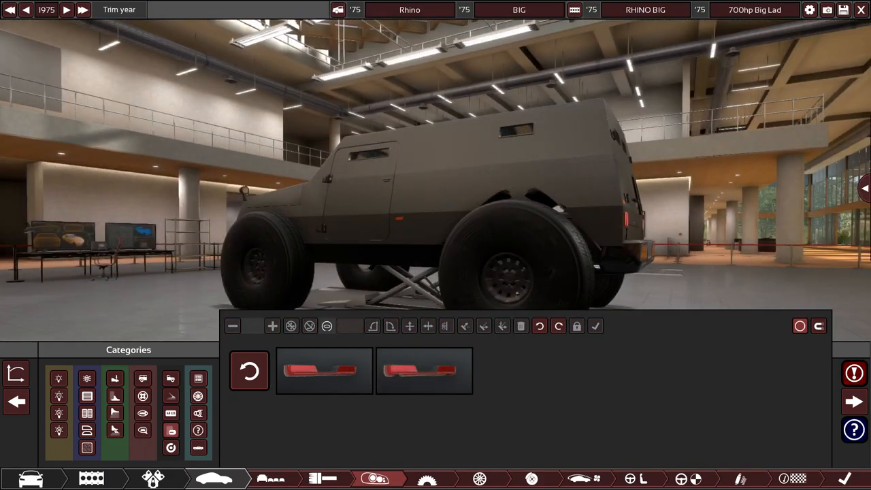
# Show the catalogue of light and beacon fixture families for the roof.
pyautogui.click(424, 370)
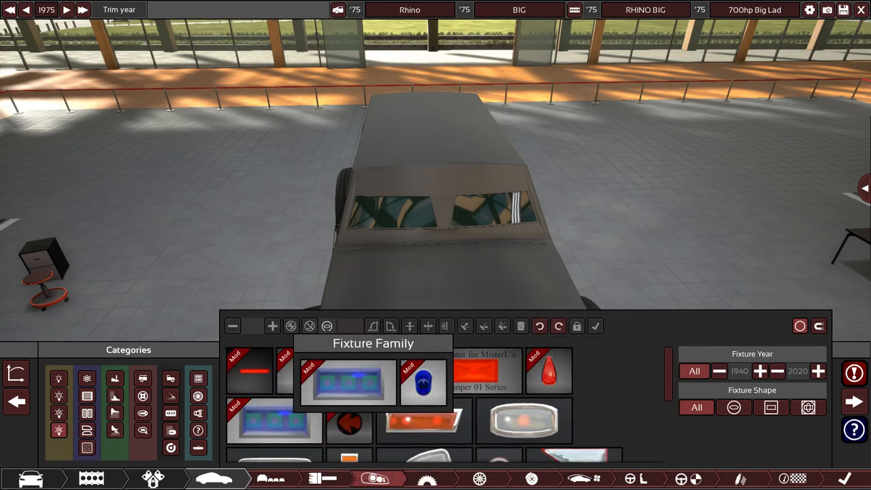
pyautogui.scroll(-3)
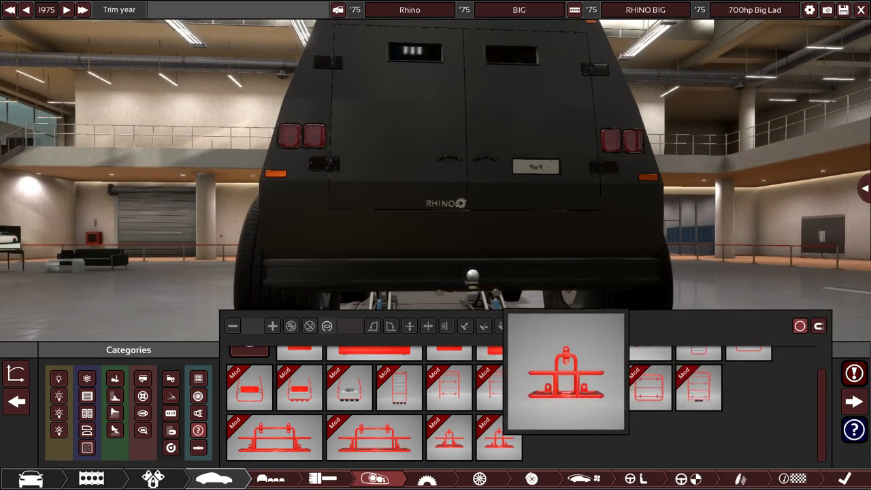
# Place a tubular step bar fixture across the rear bumper around the tow hitch.
pyautogui.click(566, 381)
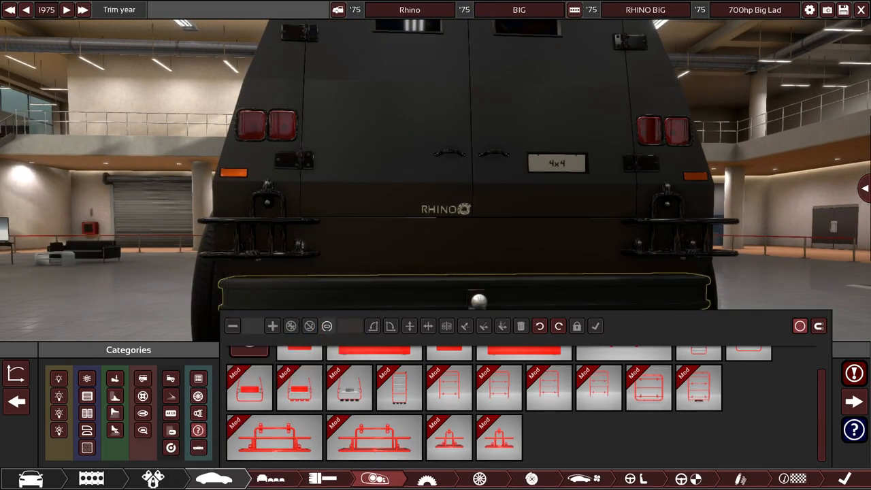
pyautogui.moveTo(115, 430)
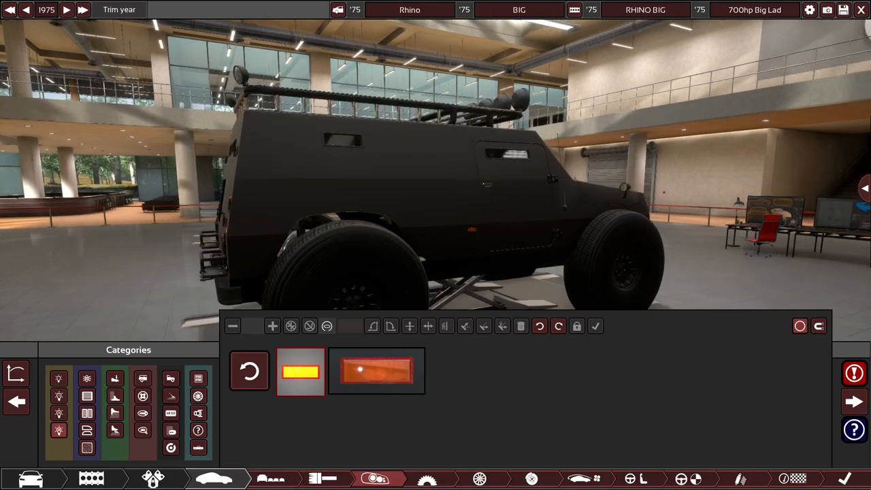
# Check the tyre and rim setup, then browse the hubcap designs in Fixtures.
pyautogui.click(479, 479)
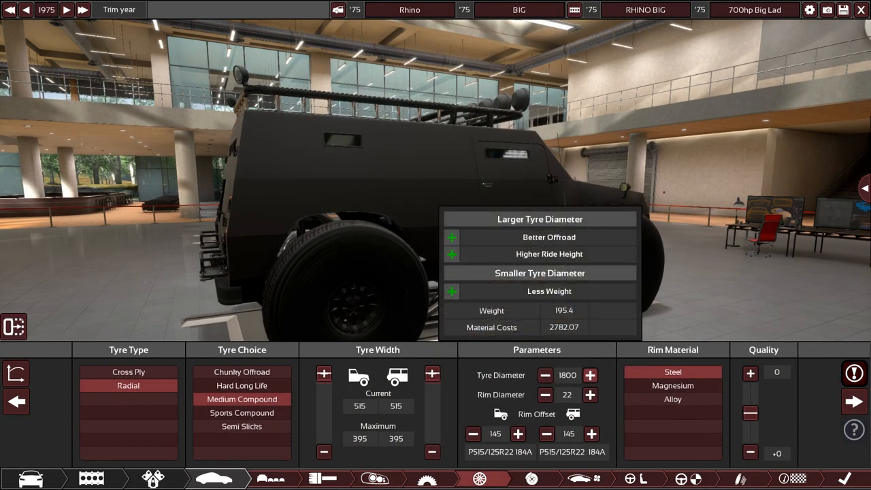
pyautogui.click(855, 373)
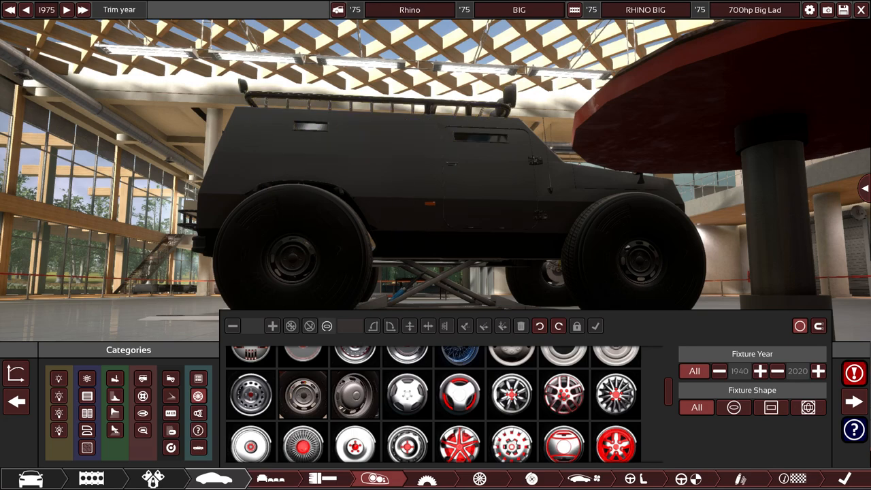
pyautogui.scroll(3)
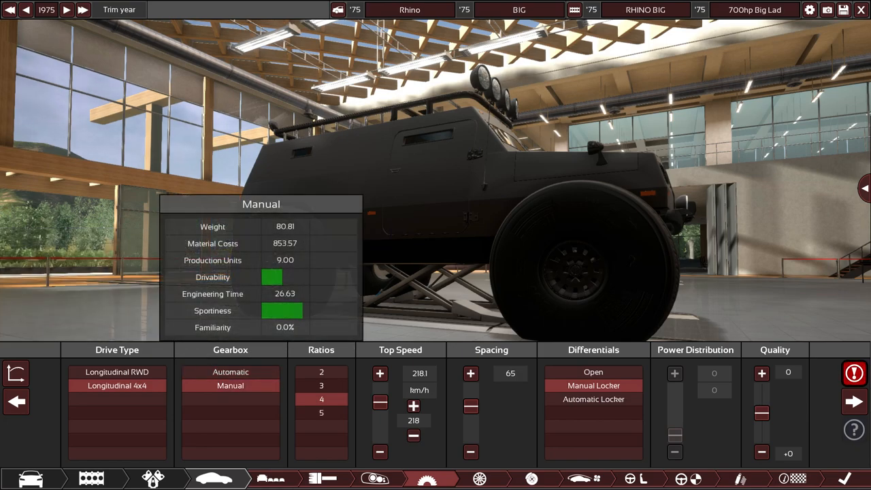
# Set the manual gearbox to 5 ratios for a 233 km/h top speed.
pyautogui.click(321, 412)
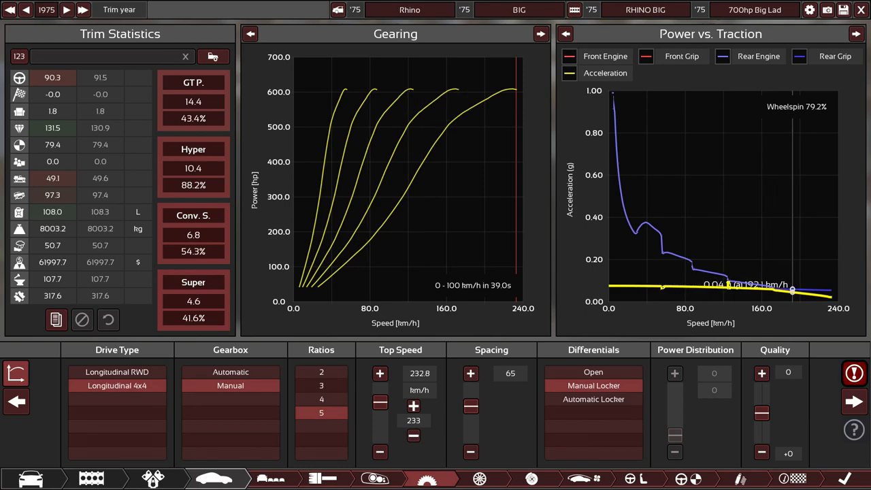
pyautogui.moveTo(806, 289)
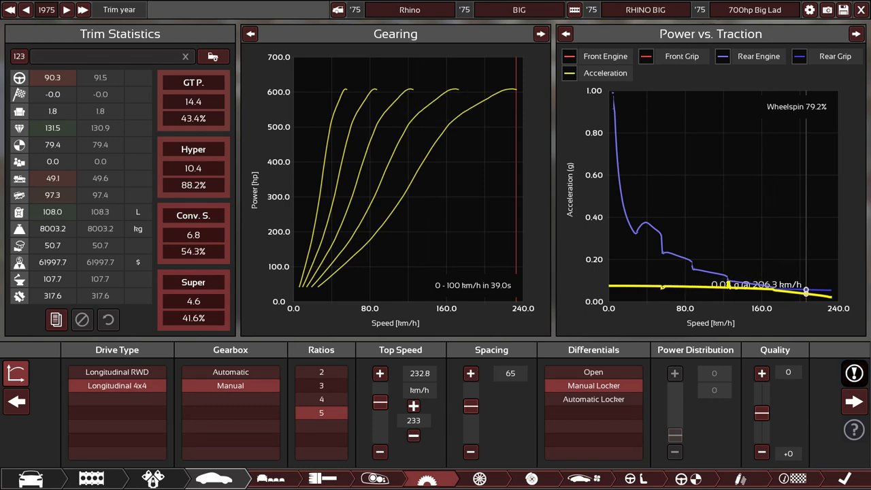
pyautogui.moveTo(491, 95)
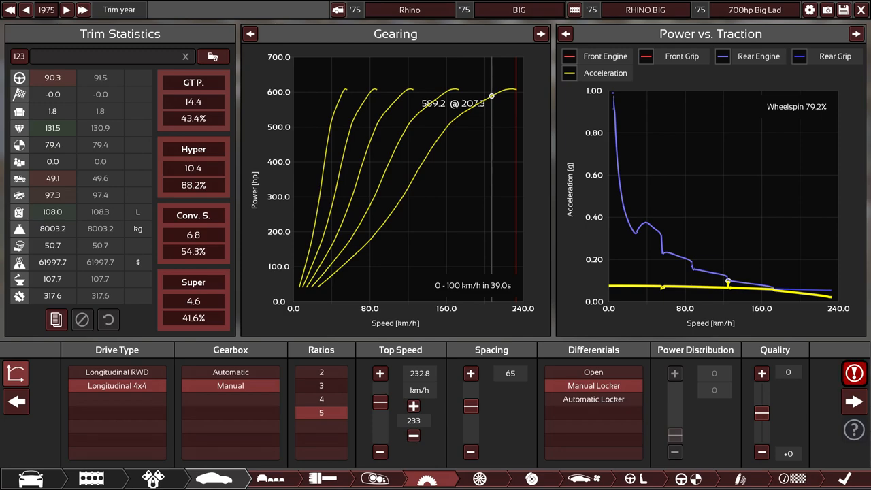
# Fit an automatic locker differential, tighten gear spacing to 40 and raise drivetrain quality to +15.
pyautogui.click(594, 399)
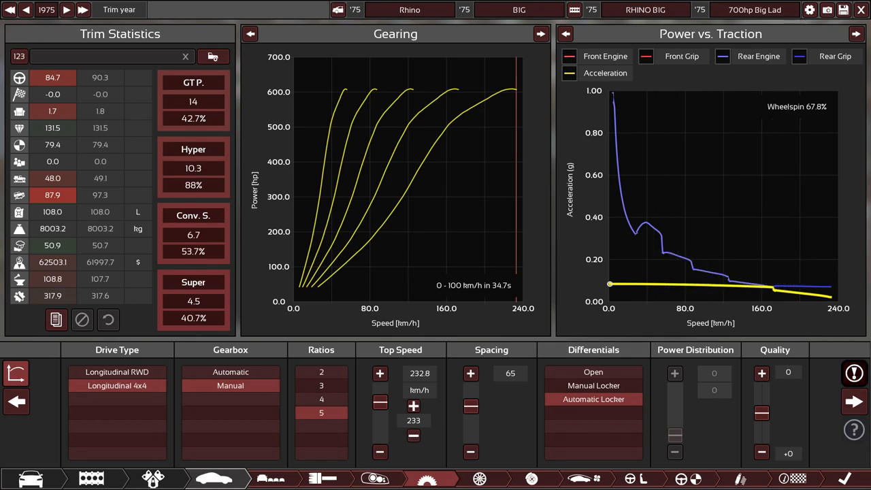
pyautogui.moveTo(802, 286)
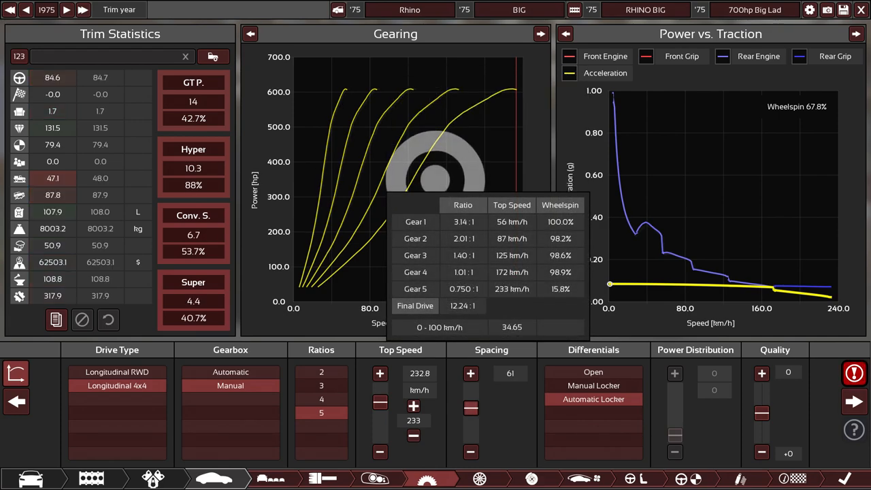
pyautogui.click(471, 415)
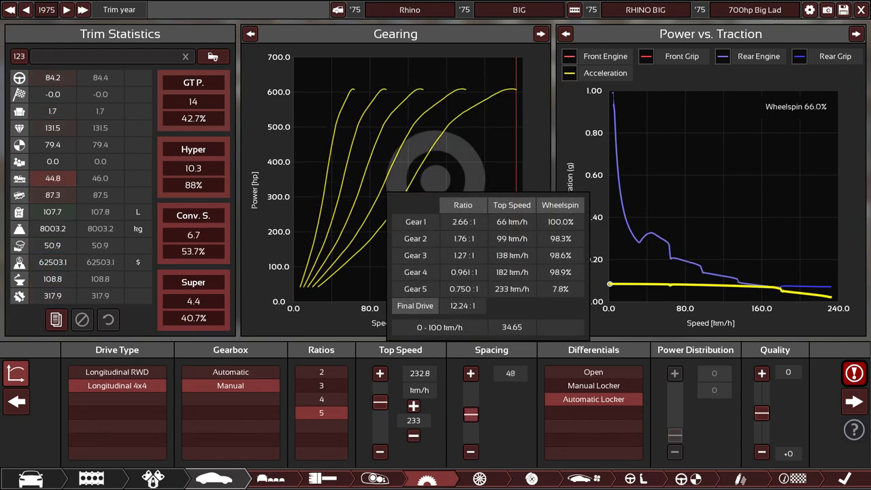
pyautogui.click(472, 416)
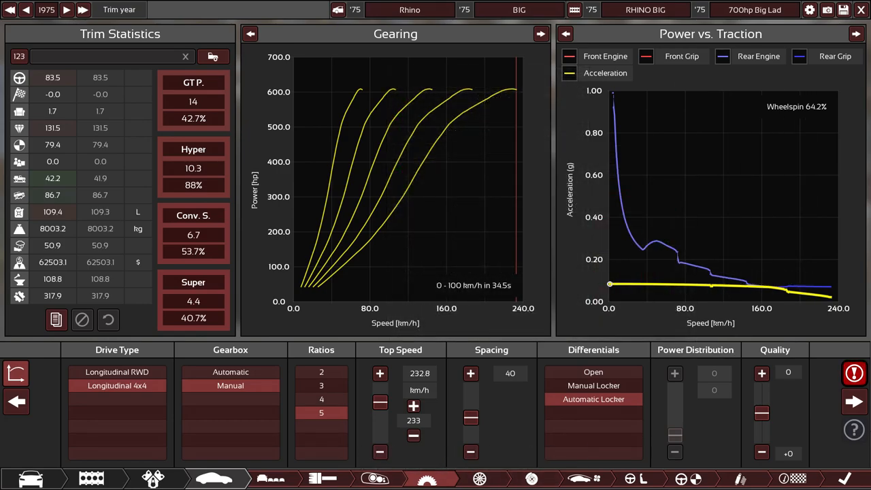
pyautogui.click(762, 373)
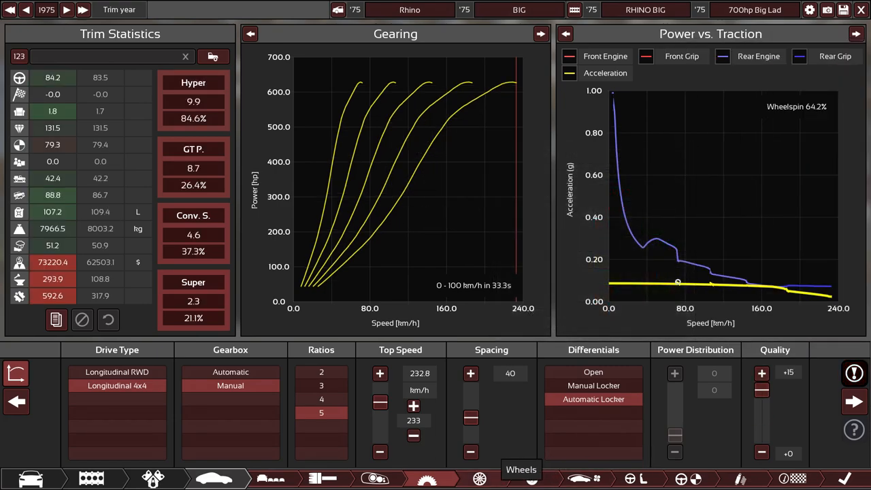
# Adjust the chunky off-road tyre diameter around 1760-1800 and raise tyre quality to +15.
pyautogui.click(479, 480)
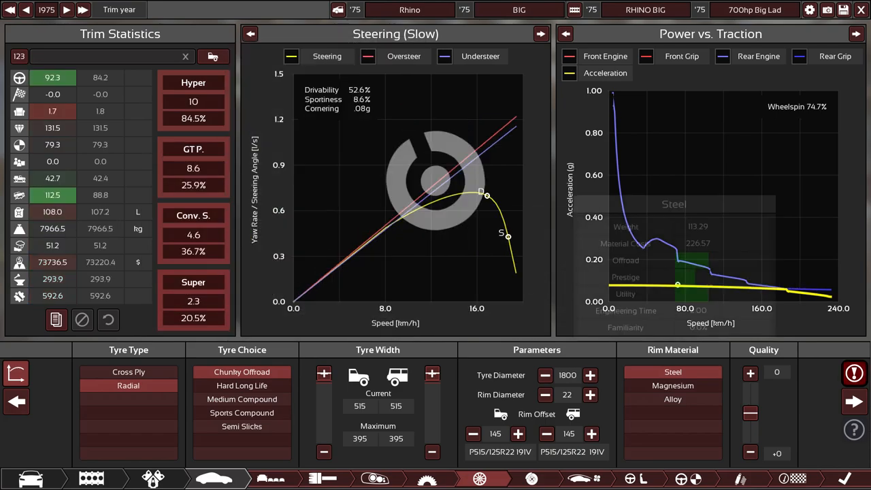
pyautogui.click(750, 373)
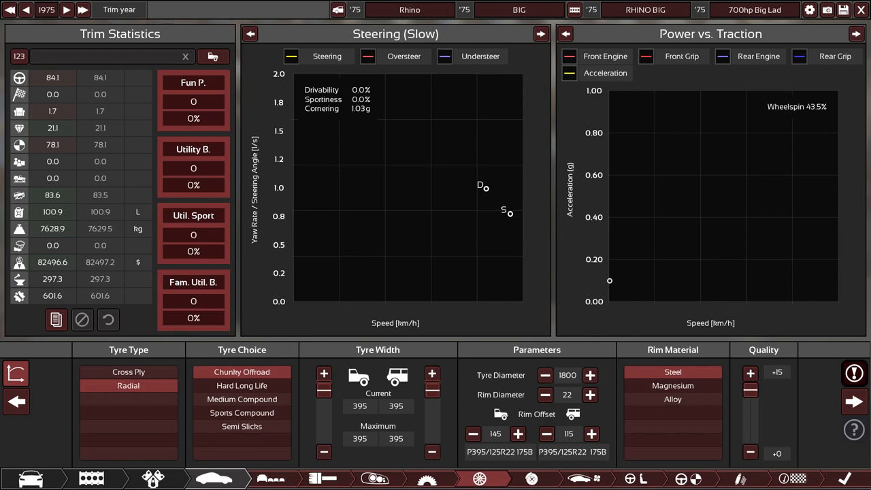
pyautogui.click(545, 376)
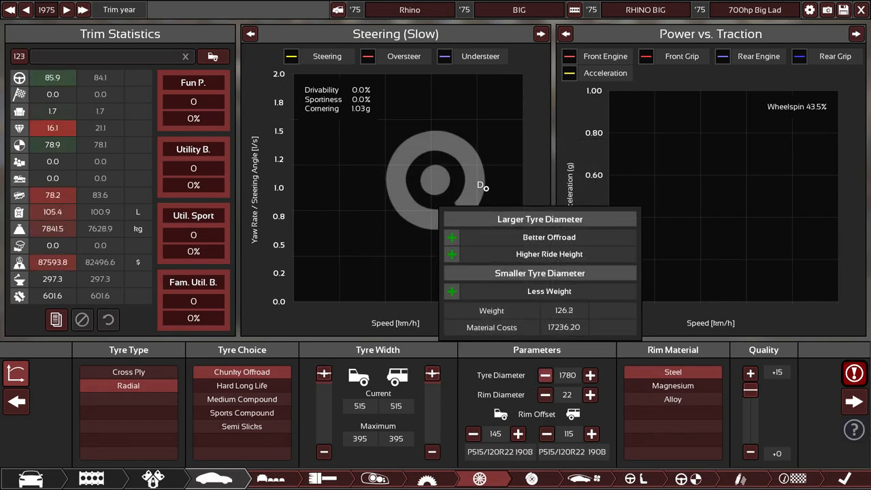
pyautogui.click(545, 376)
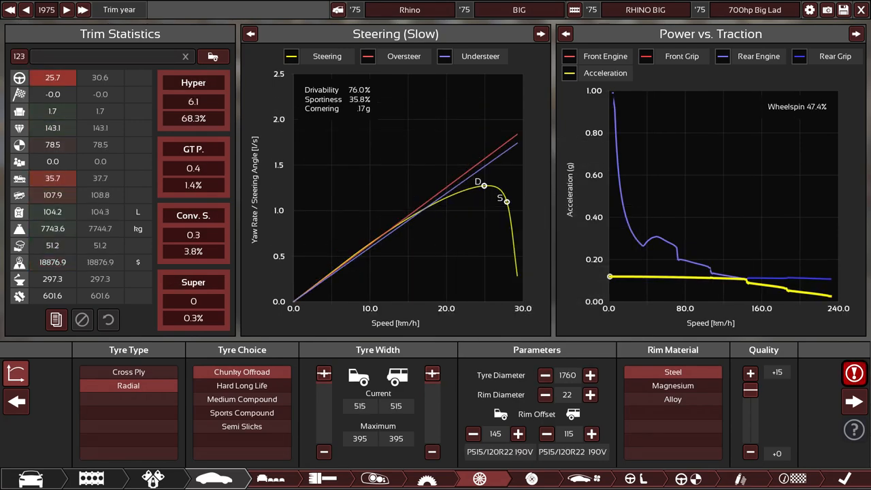
pyautogui.click(591, 375)
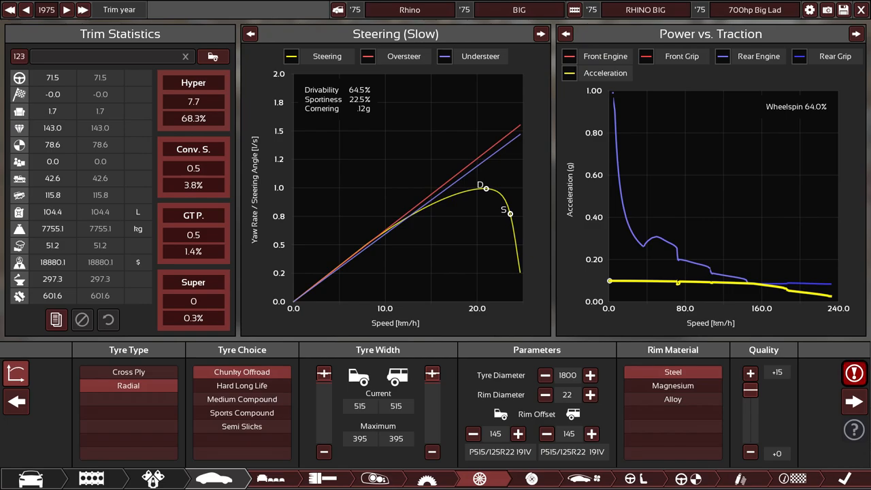
pyautogui.moveTo(610, 280)
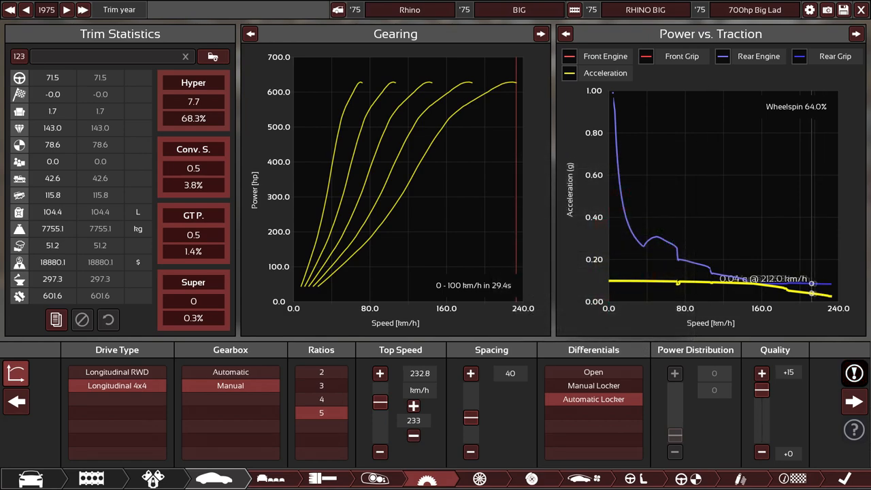
pyautogui.moveTo(507, 82)
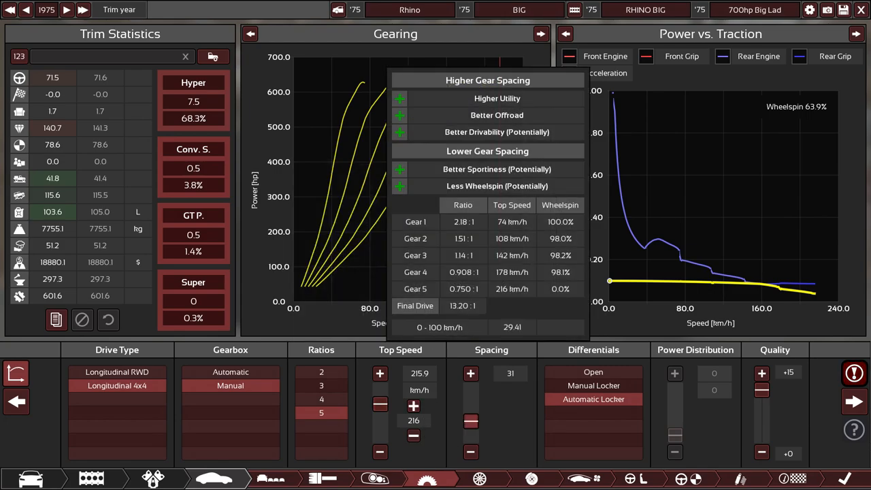
# Lower the gear spacing to 31 for a top speed of about 216 km/h.
pyautogui.click(471, 420)
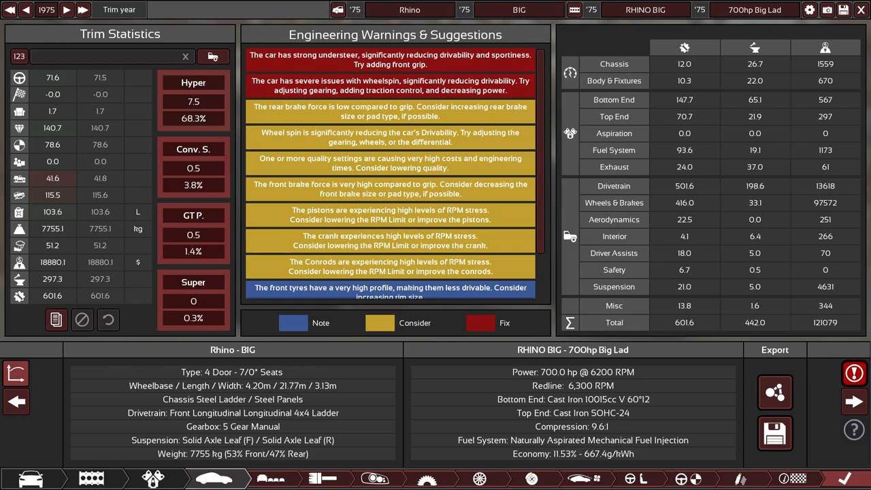
# Change the rim material from steel to alloy, then move on past the wheels page.
pyautogui.click(479, 479)
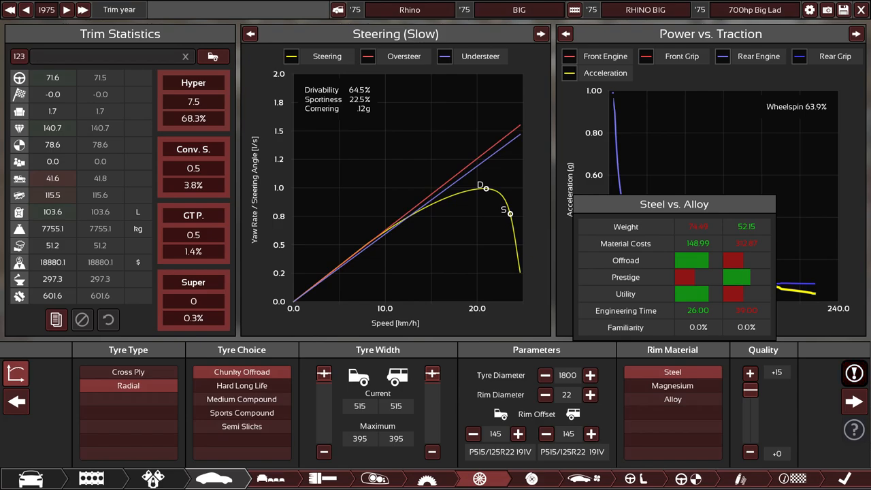
pyautogui.click(673, 399)
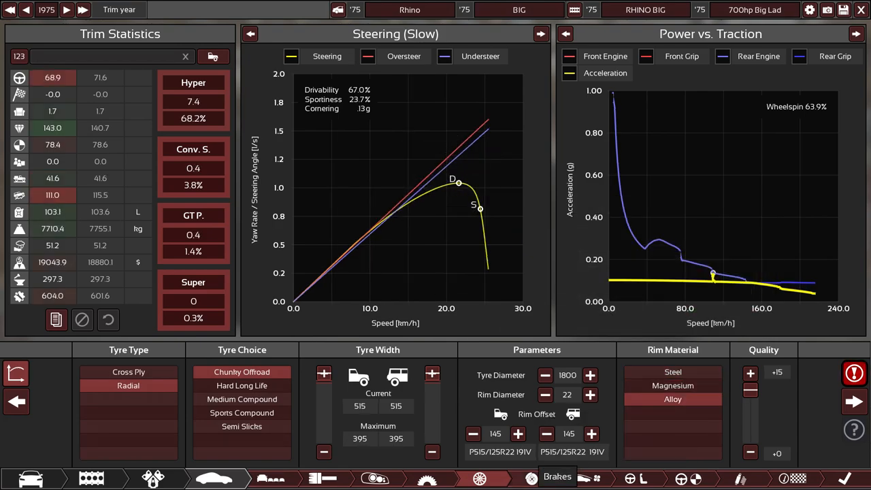
pyautogui.click(531, 479)
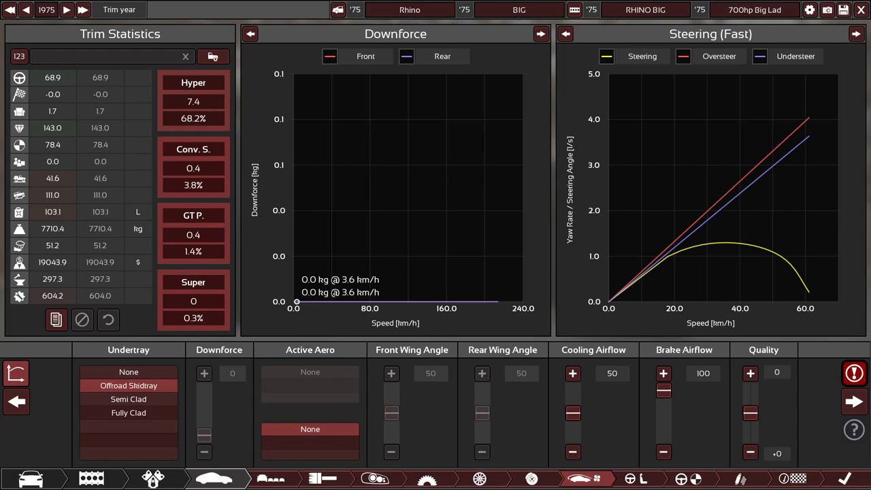
# Leave the aero setup with the offroad skid tray and move to the suspension settings.
pyautogui.click(750, 373)
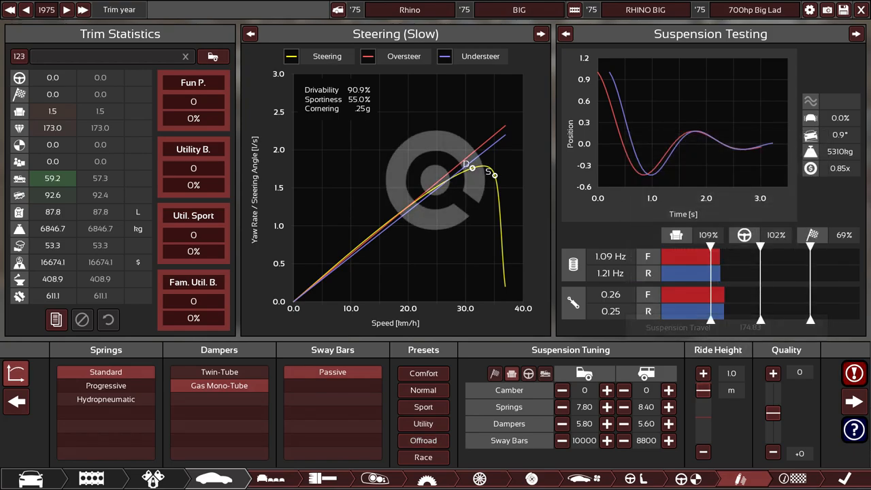
# Keep standard springs, gas mono-tube dampers and passive sway bars and adjust the suspension tuning.
pyautogui.click(773, 373)
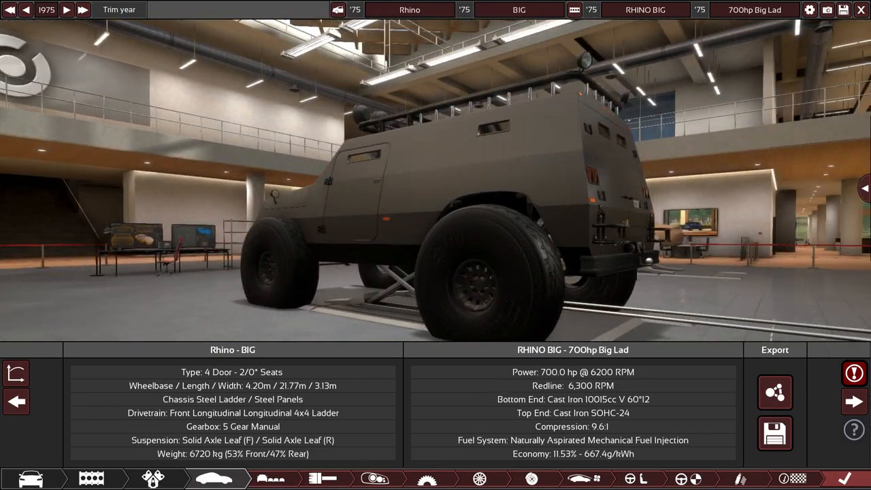
# View the finished 6720 kg van in the showroom summary, then return to the gearbox settings.
pyautogui.click(855, 373)
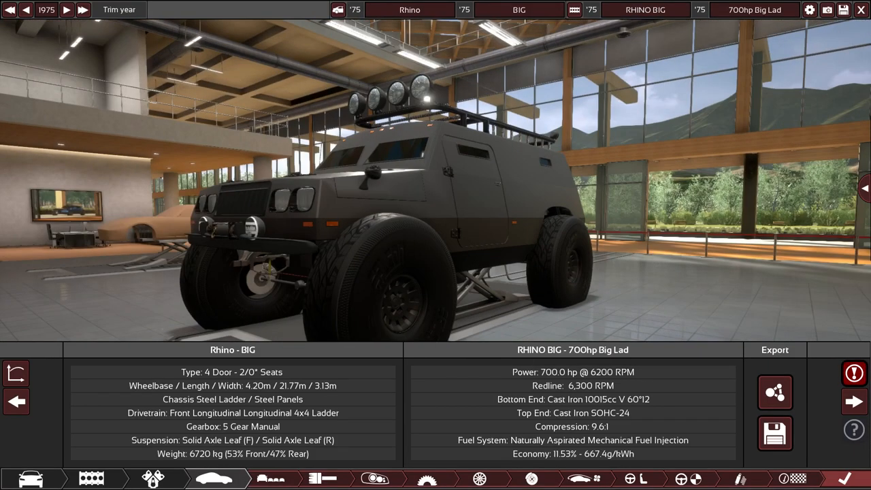
pyautogui.click(428, 479)
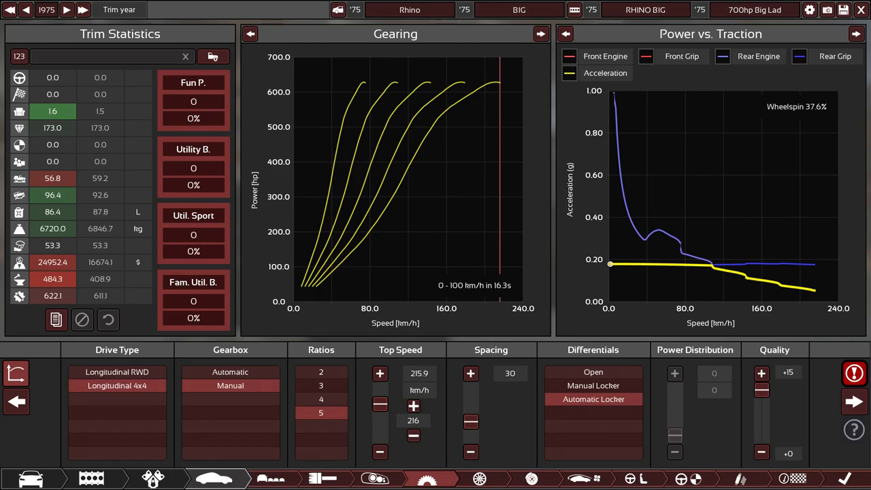
# Reduce the gearbox Spacing to 30 so the van hits 0–100 km/h in 16.3 s.
pyautogui.click(214, 479)
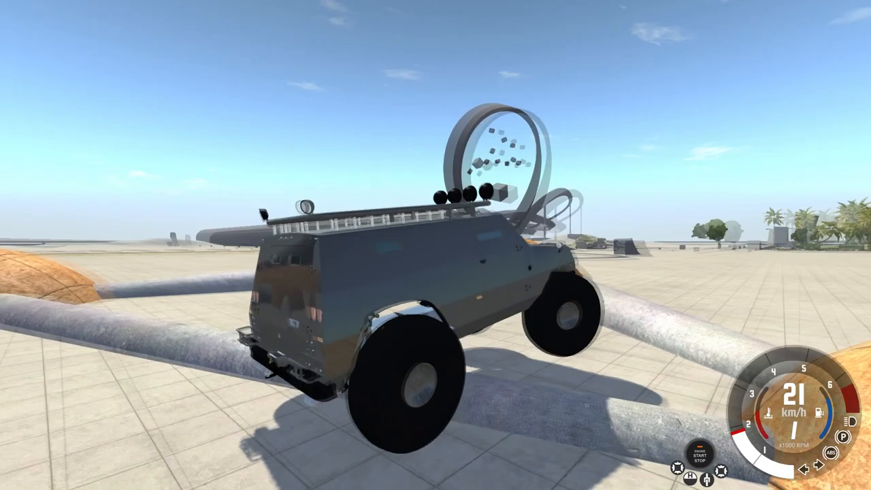
# Throttle the van over the giant pipe obstacles and onward across the tiled plaza.
pyautogui.press('w')
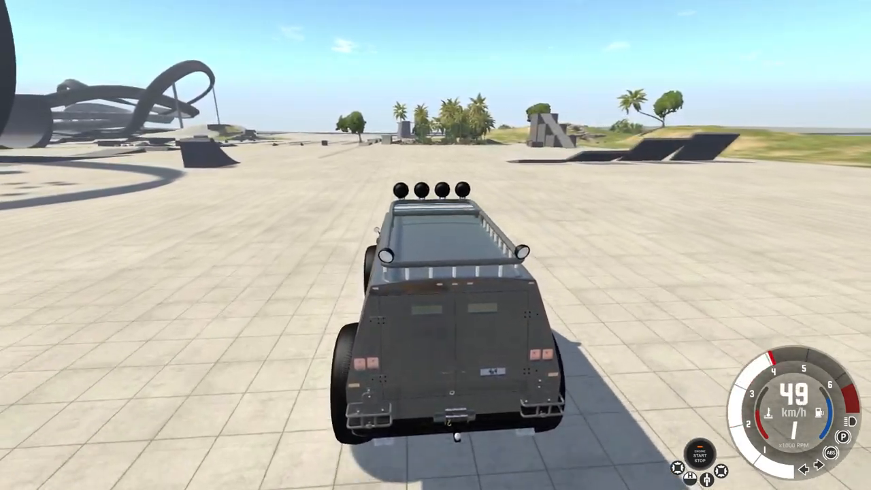
pyautogui.press('w')
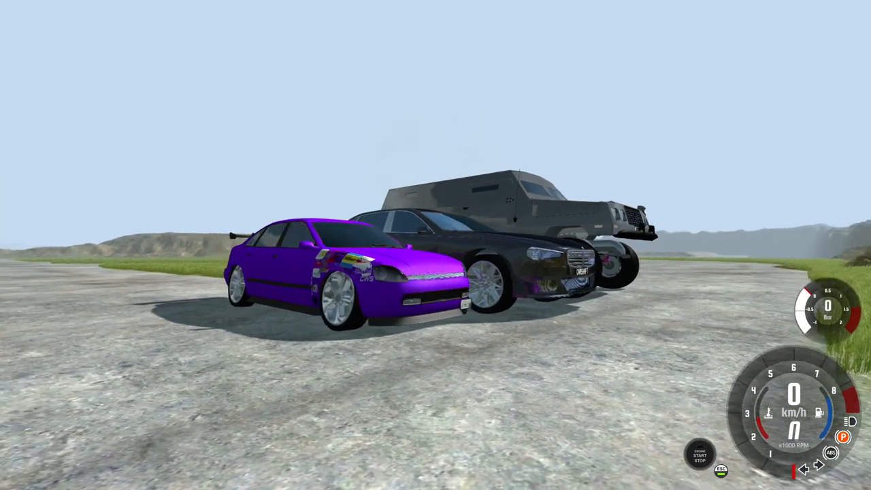
pyautogui.moveTo(436, 245)
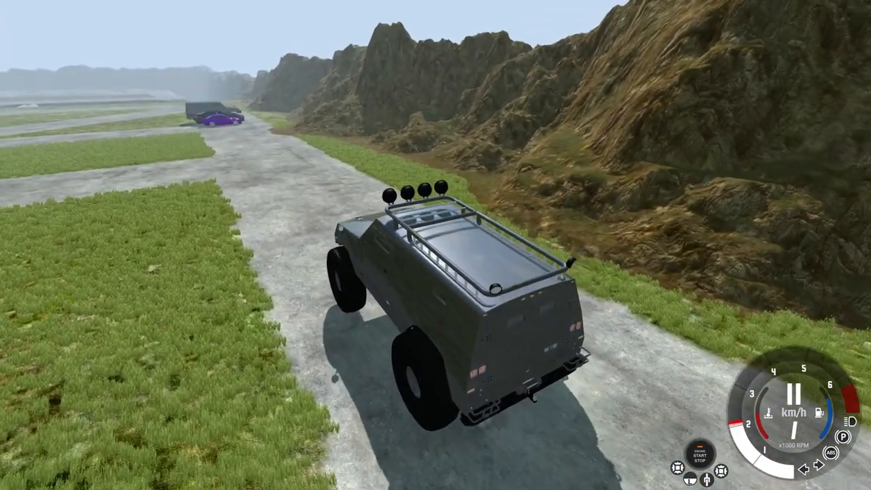
# Accelerate the Rhino van down the concrete road toward the rocky hills.
pyautogui.press('w')
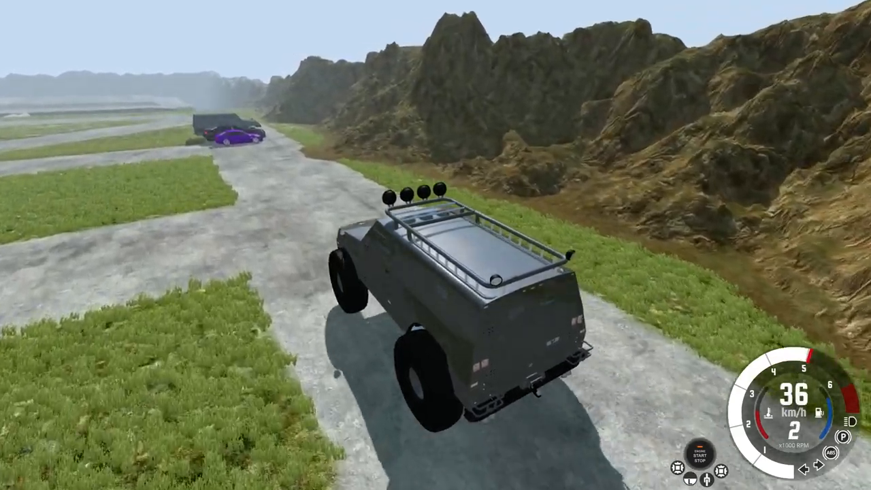